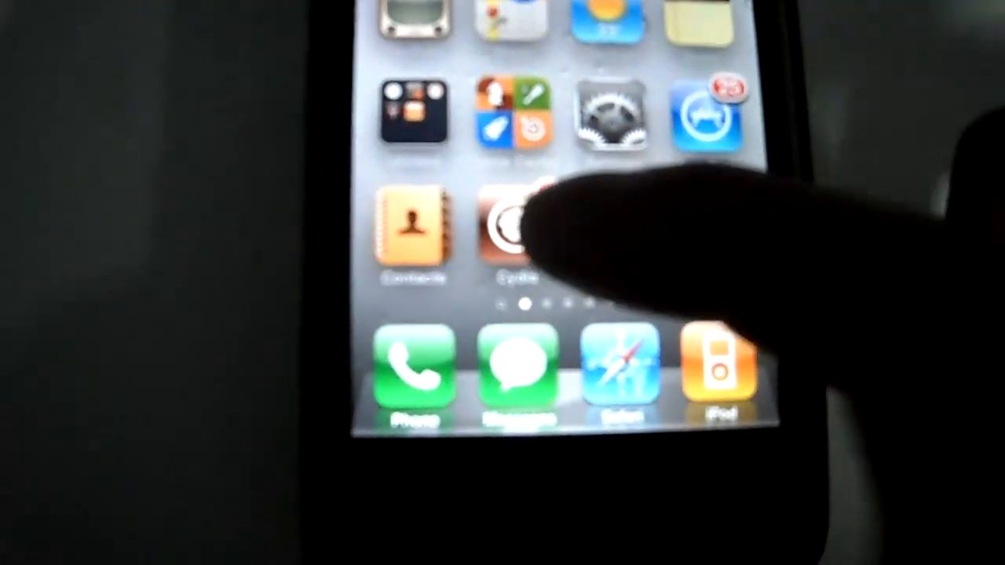
# Step: Launch Cydia from the home screen and begin searching for the MakeItMine package
pyautogui.click(515, 227)
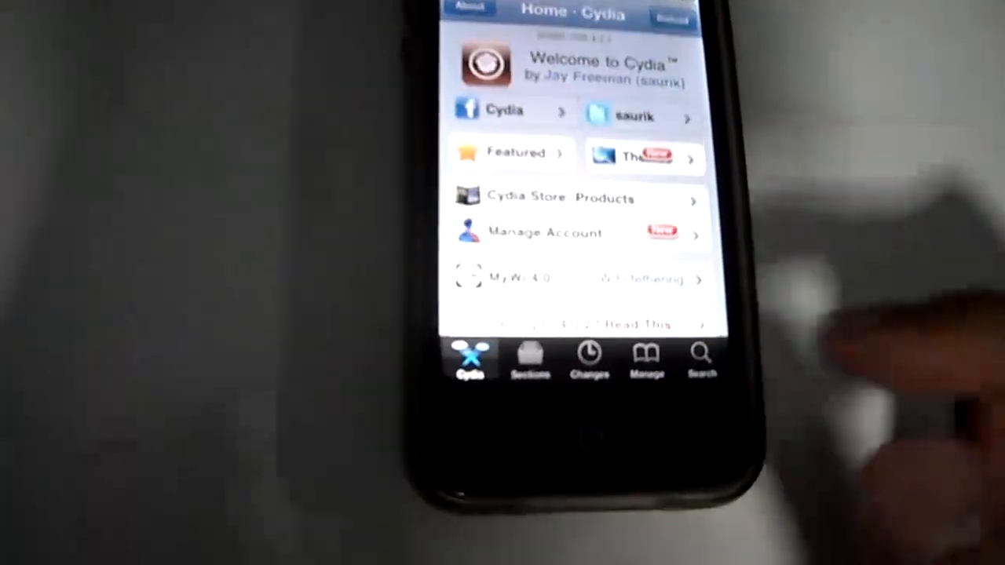
pyautogui.click(699, 358)
pyautogui.write('makeit')
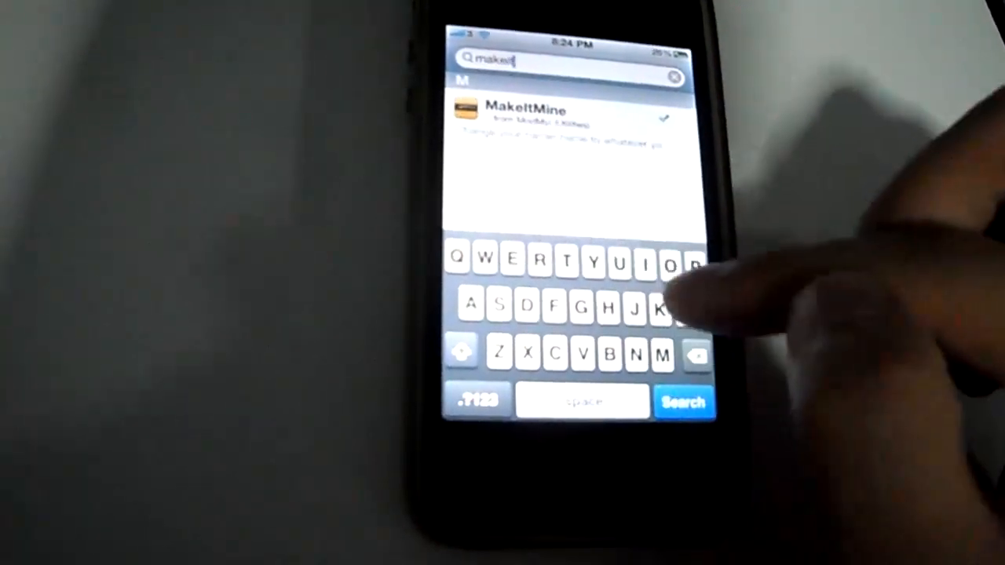
# Step: Finish the search and bring up the MakeItMine package page
pyautogui.click(525, 118)
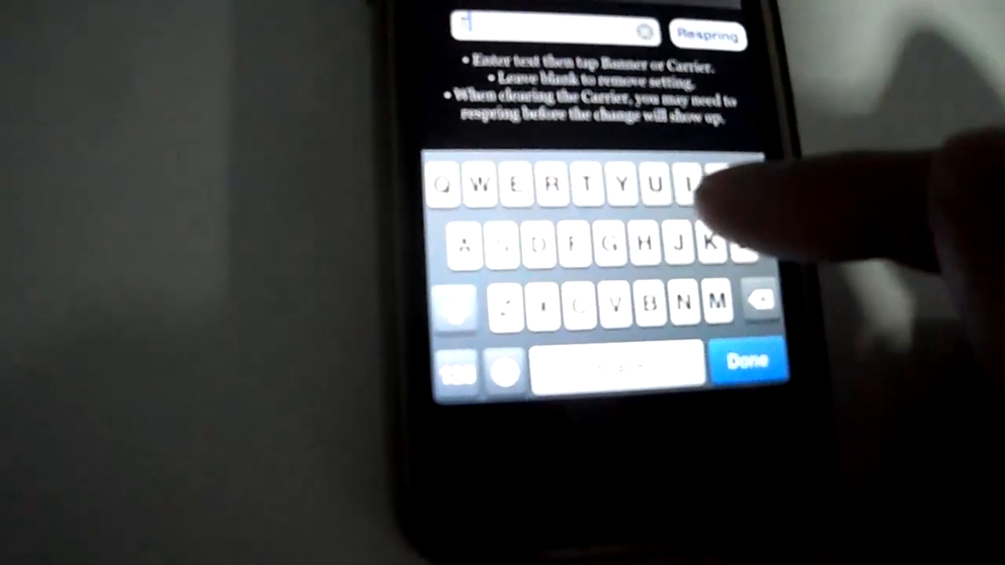
# Step: Start the custom carrier text with the letters 'Tha'
pyautogui.write('Tha')
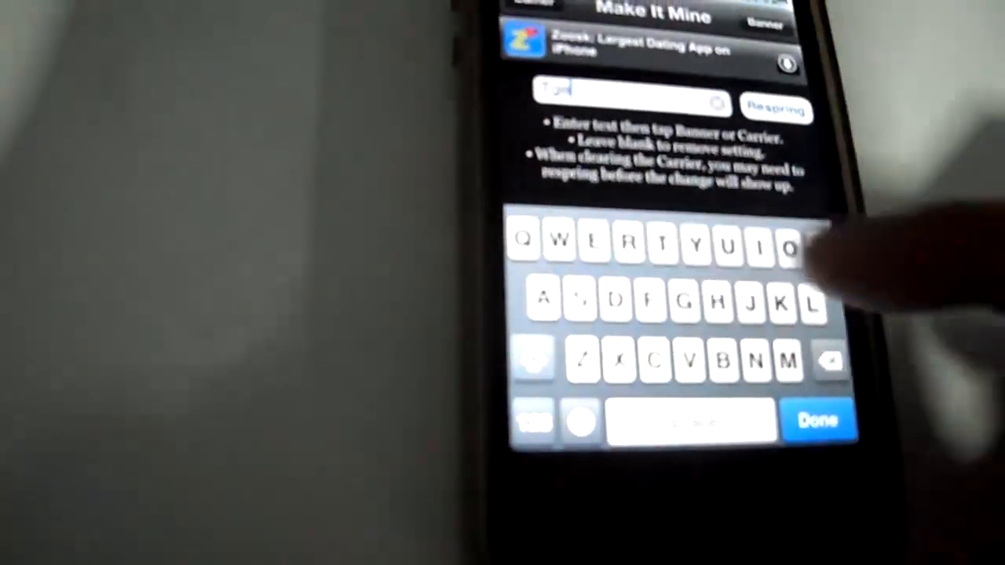
# Step: Continue typing the custom banner text letter by letter
pyautogui.click(795, 252)
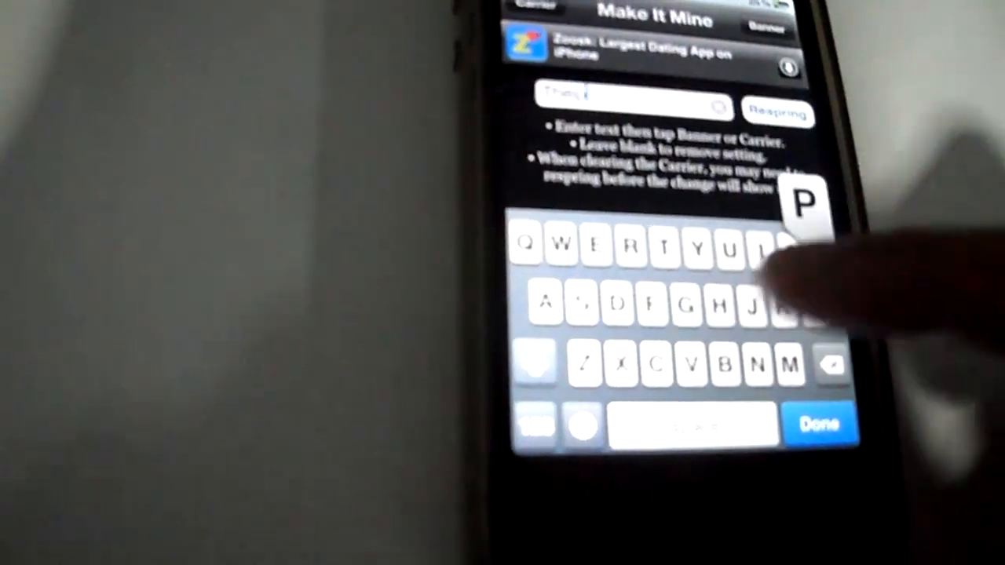